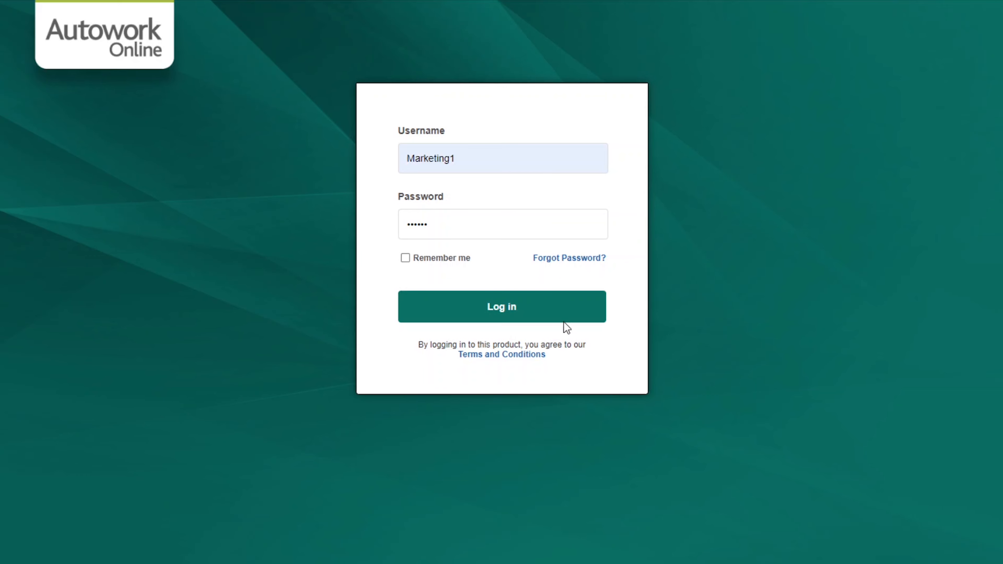
Log in to the Autowork Online account with the entered username and password.
{"action": "left_click", "coordinate": [501, 307]}
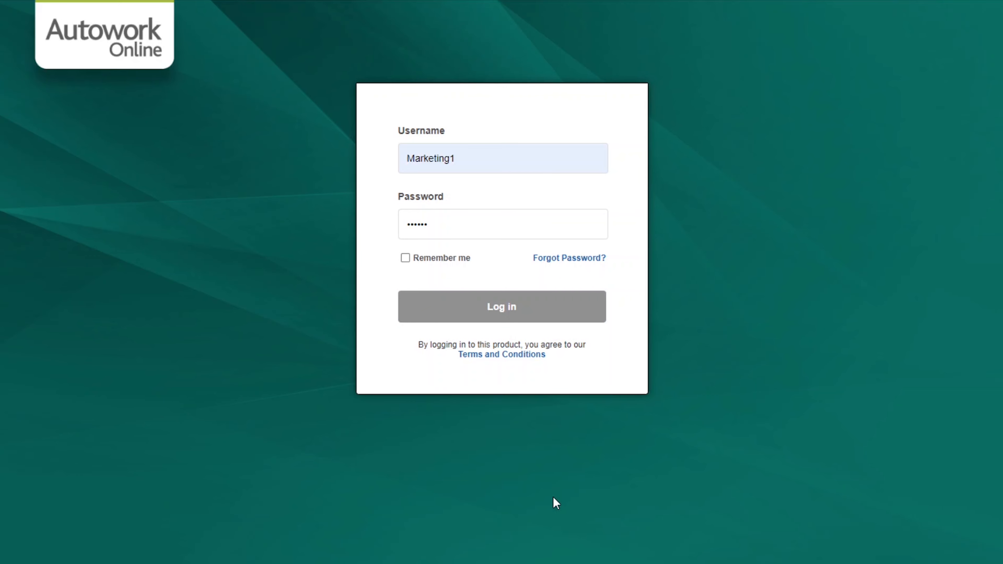
{"action": "left_click", "coordinate": [501, 306]}
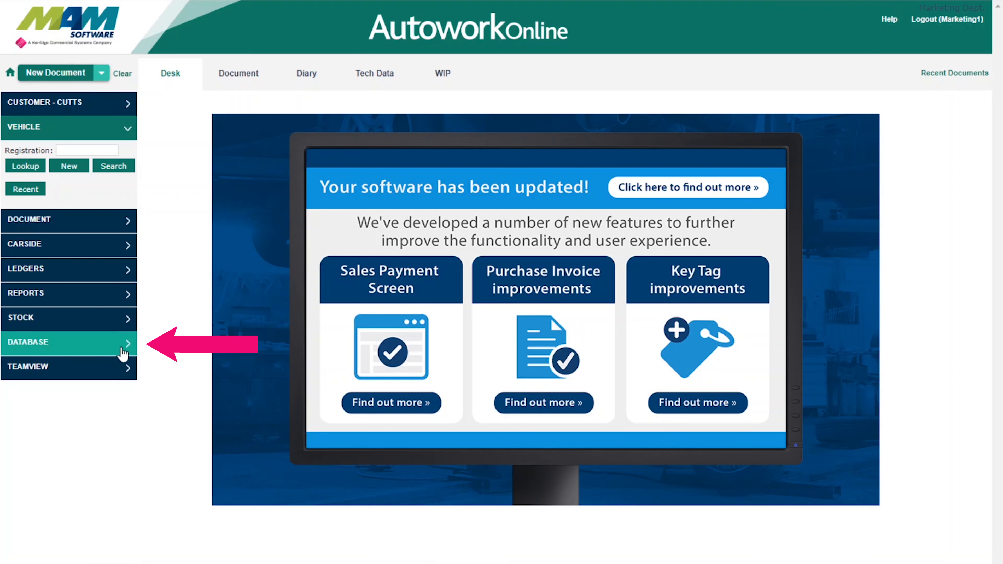
Go to the My Account page under the DATABASE section of the sidebar.
{"action": "left_click", "coordinate": [69, 342]}
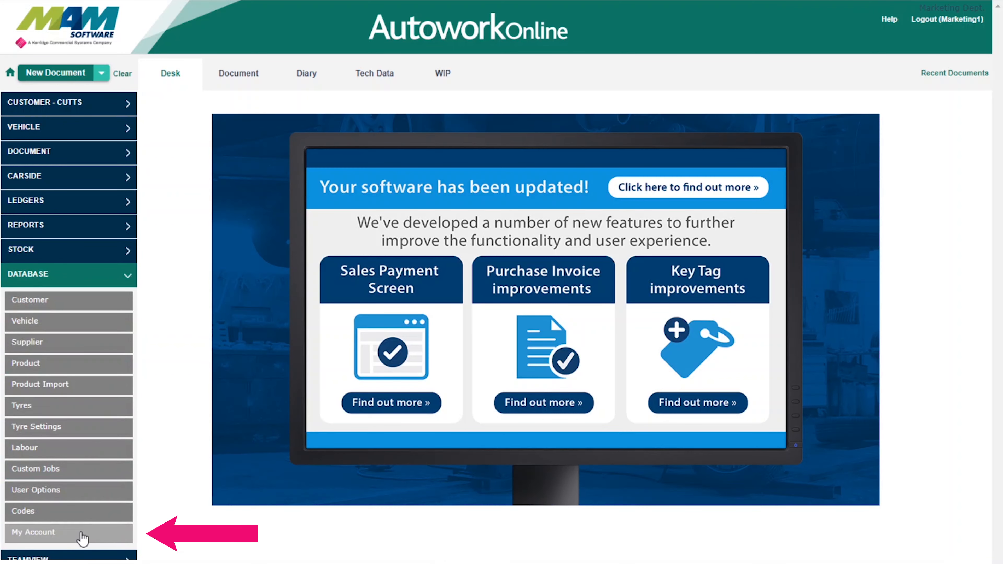
{"action": "left_click", "coordinate": [33, 532]}
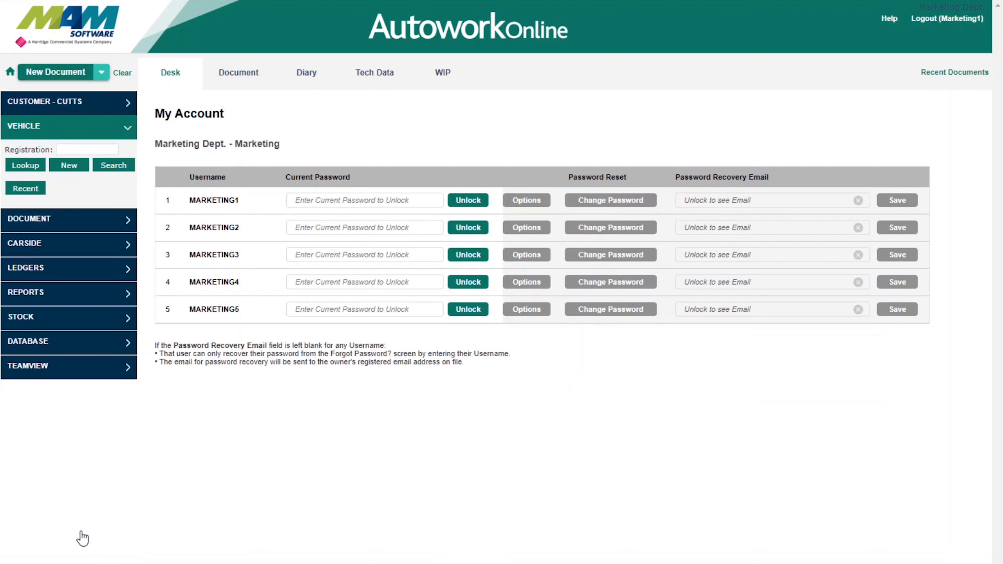
{"action": "mouse_move", "coordinate": [241, 438]}
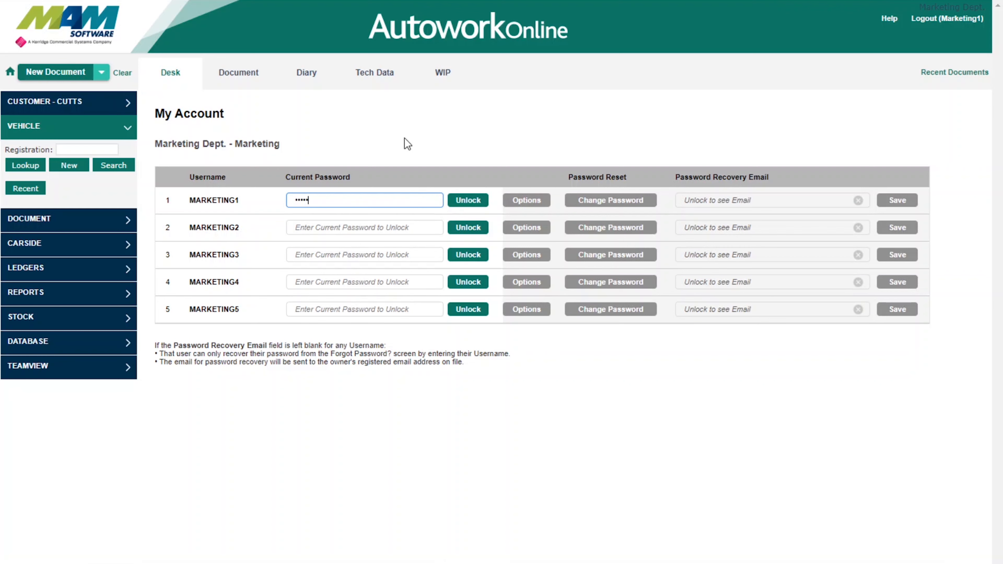
Unlock the MARKETING1 account row using its current password.
{"action": "left_click", "coordinate": [468, 200]}
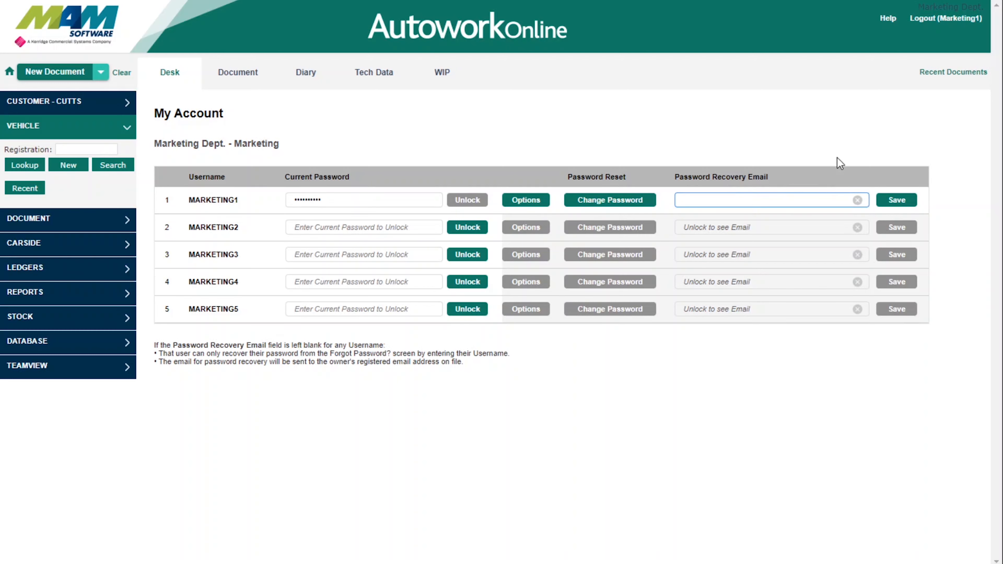
{"action": "mouse_move", "coordinate": [848, 145]}
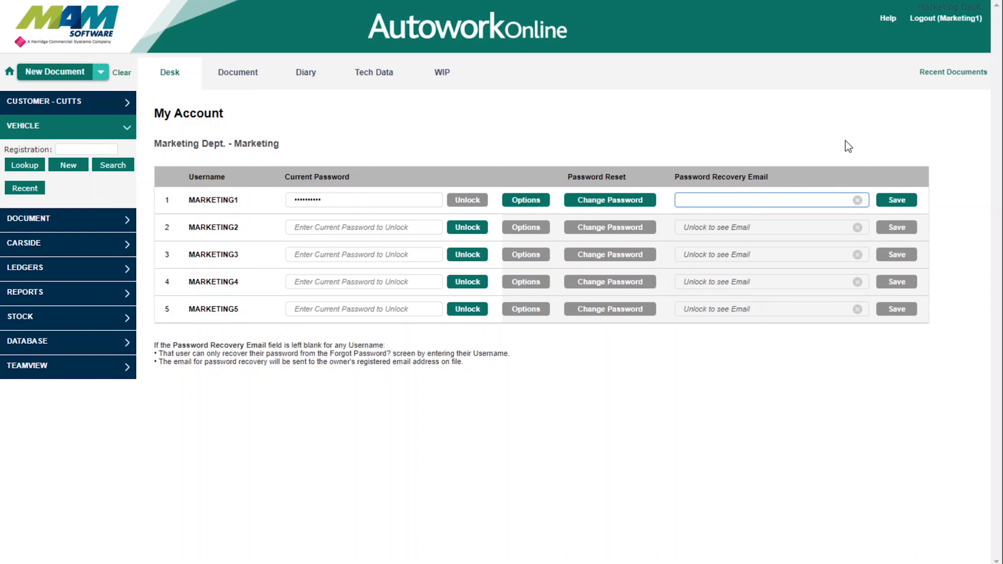
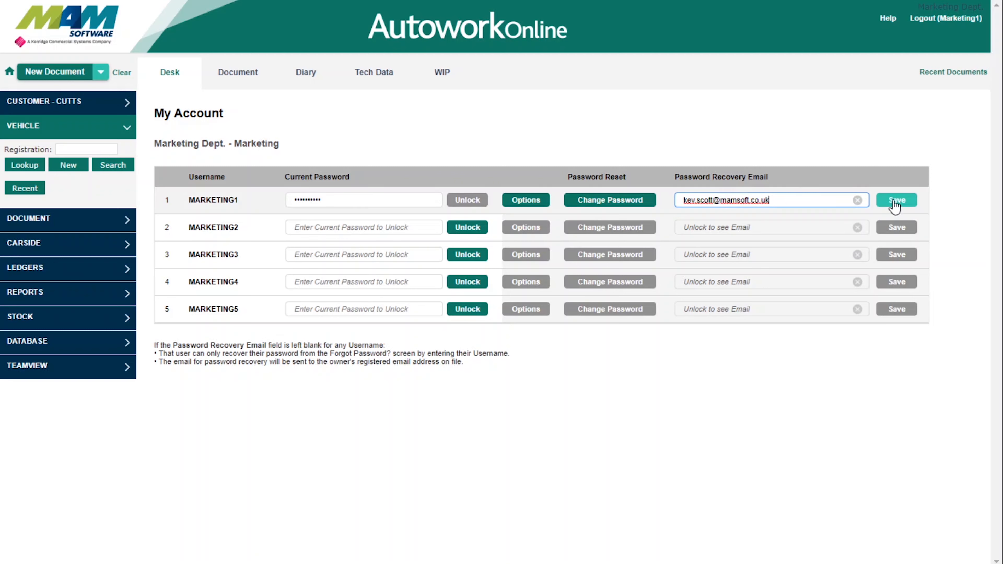
{"action": "left_click", "coordinate": [896, 200]}
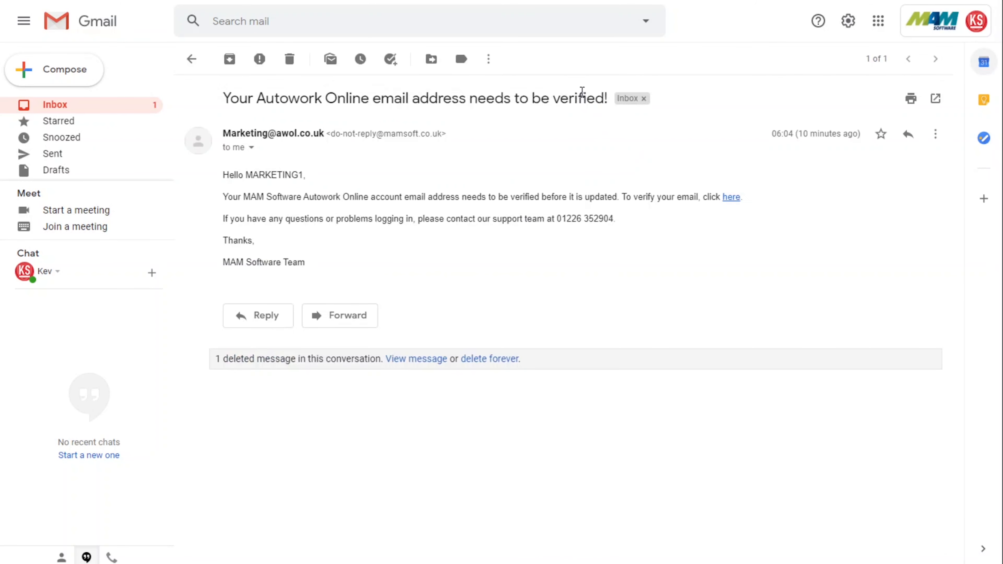
Verify the recovery email via the Gmail link and close the Email Has Been Verified dialog.
{"action": "left_click", "coordinate": [731, 197]}
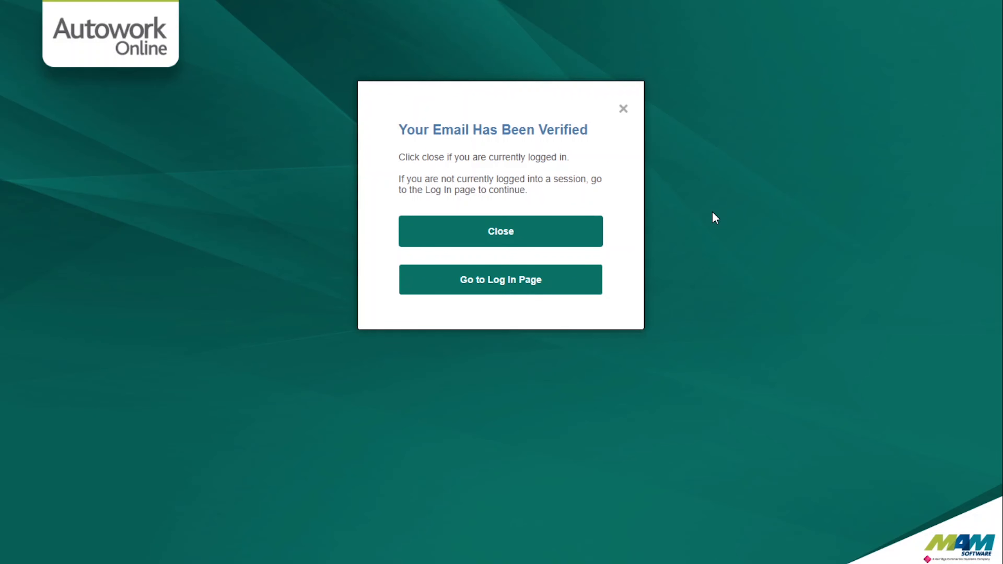
{"action": "left_click", "coordinate": [501, 231]}
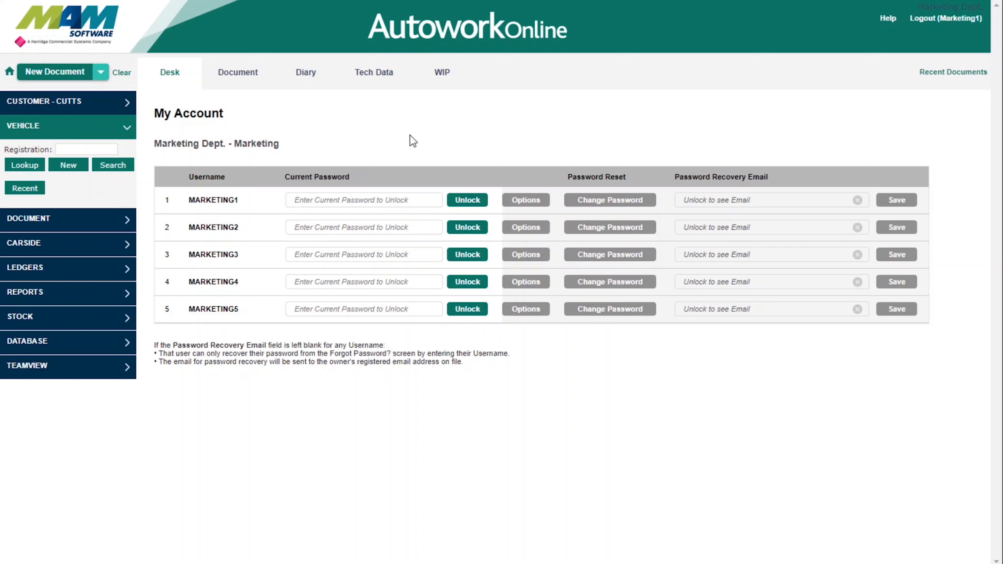
Unlock MARKETING1 again with its current password and bring up its Account Options dialog.
{"action": "left_click", "coordinate": [363, 200]}
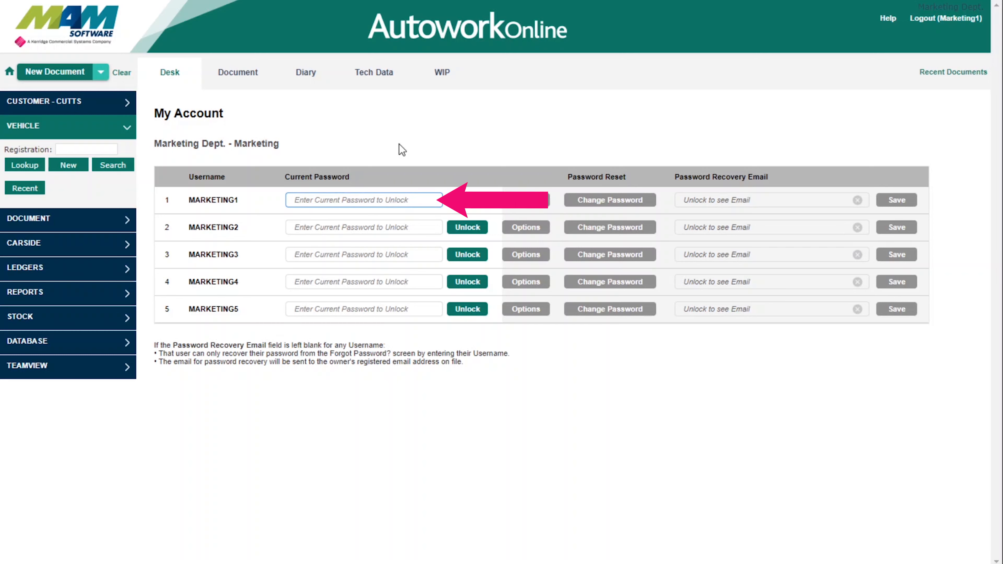
{"action": "type", "text": "••••••••••"}
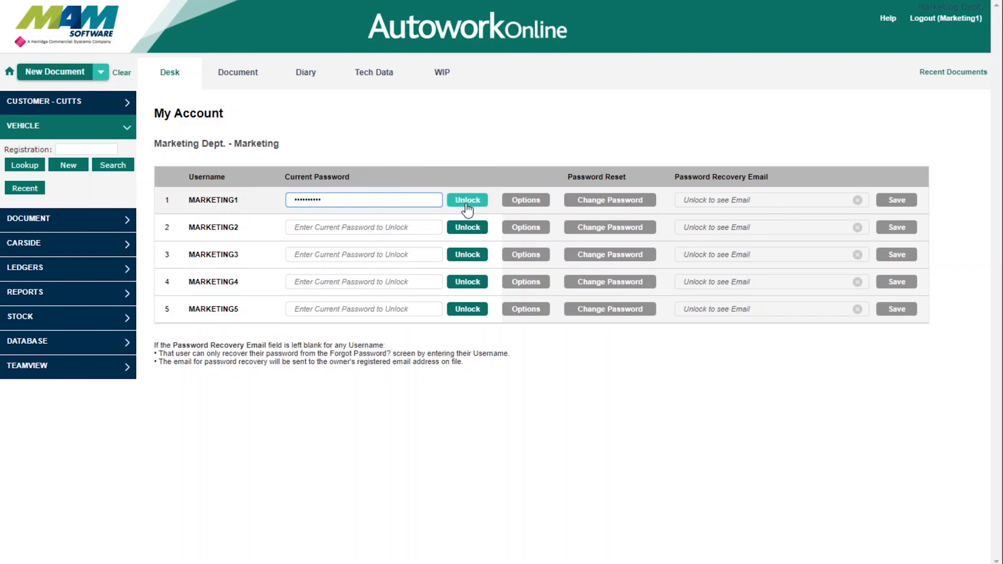
{"action": "left_click", "coordinate": [467, 200]}
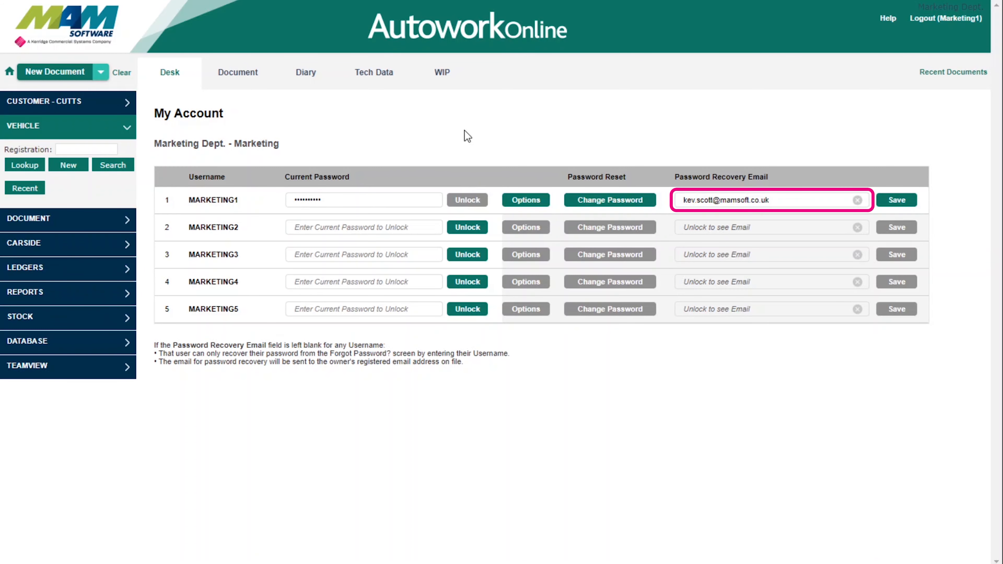
{"action": "left_click", "coordinate": [525, 200]}
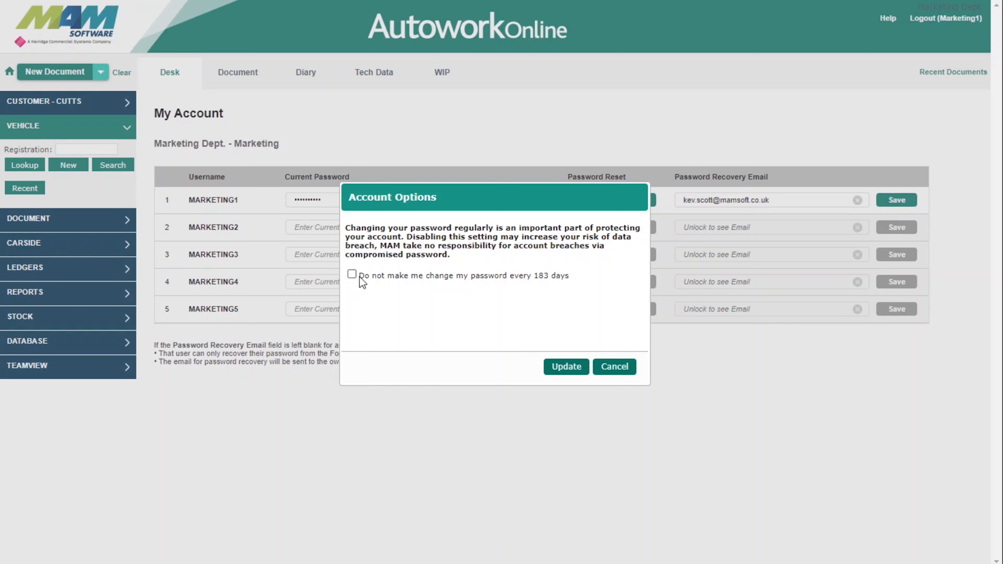
Enable 'Do not make me change my password every 183 days' for MARKETING1 and confirm the update.
{"action": "left_click", "coordinate": [351, 274]}
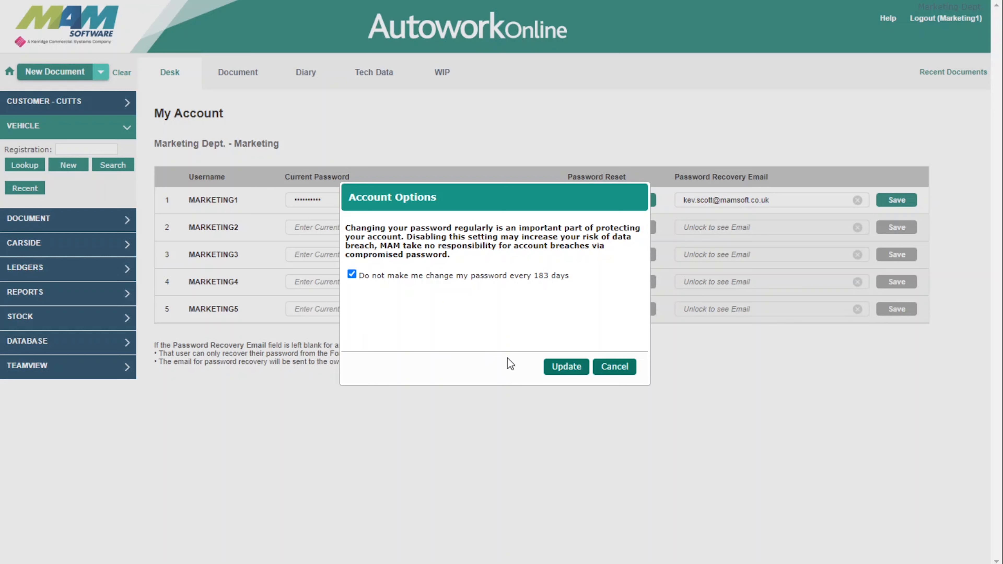
{"action": "left_click", "coordinate": [565, 367]}
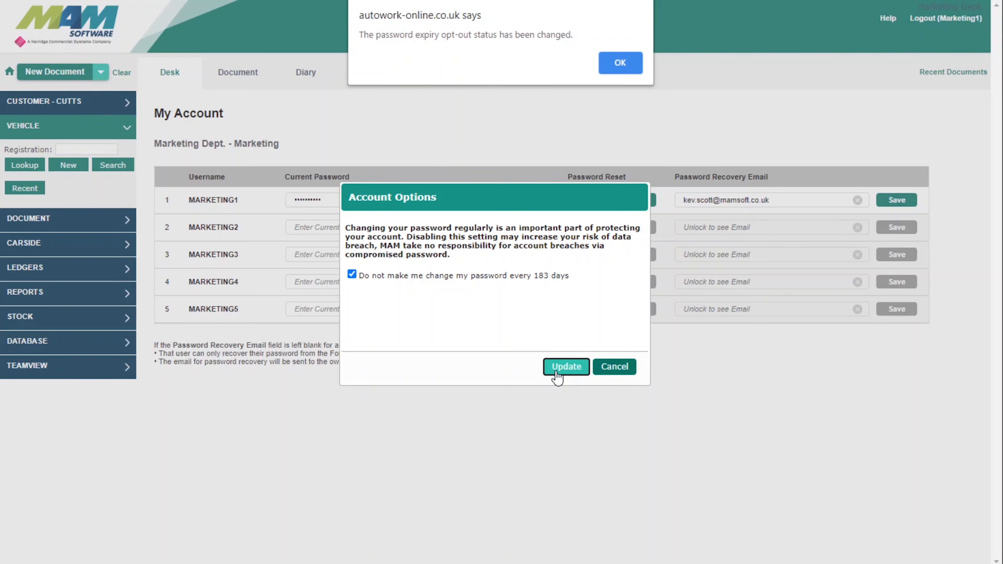
{"action": "mouse_move", "coordinate": [619, 89]}
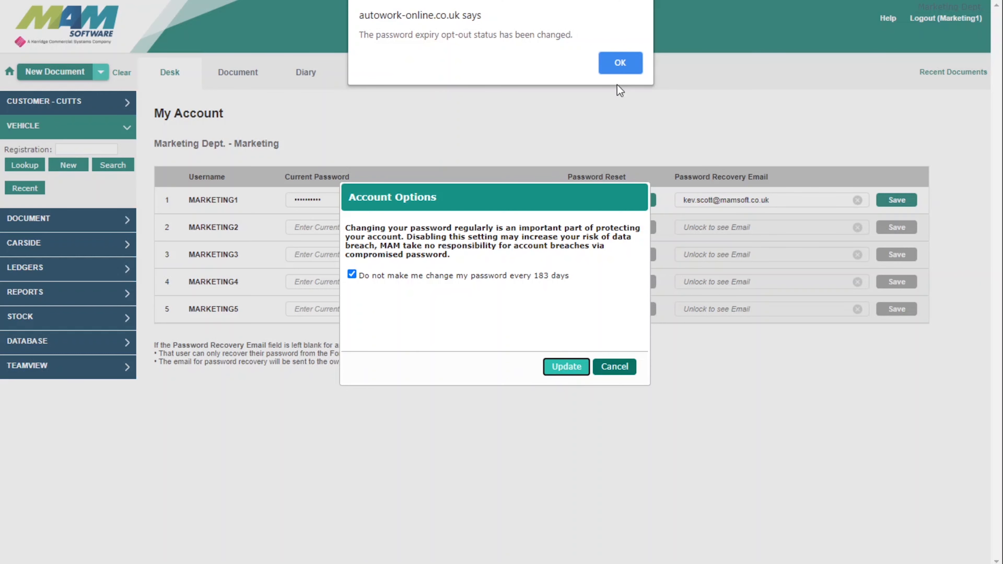
{"action": "left_click", "coordinate": [619, 63]}
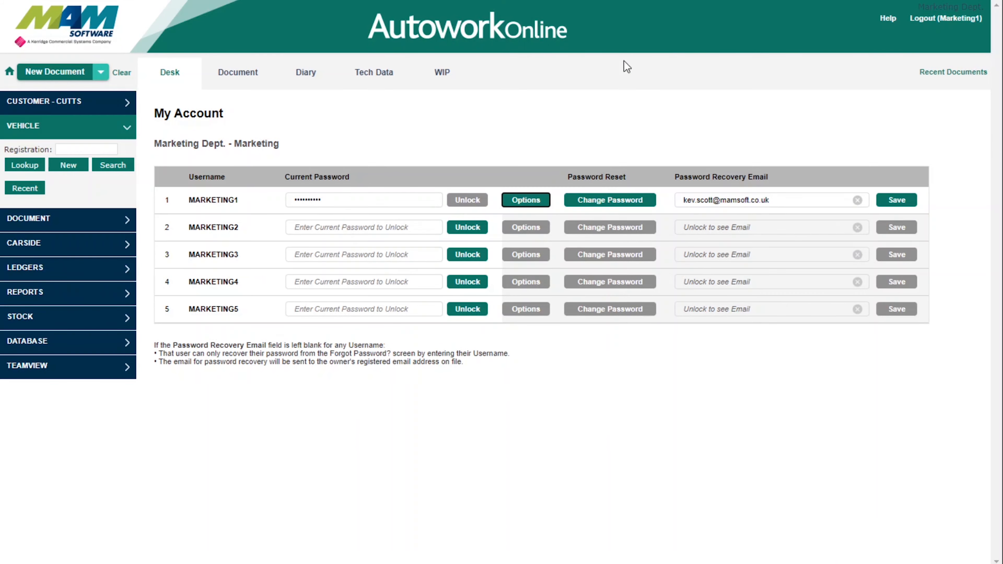
{"action": "left_click", "coordinate": [945, 18]}
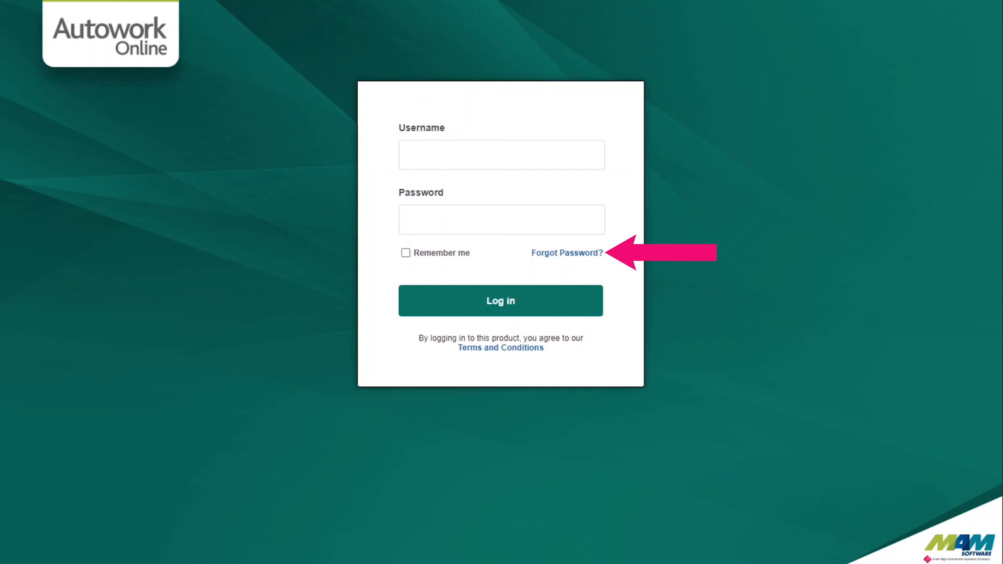
Return from the login page to the My Account user list on the Desk tab.
{"action": "left_click", "coordinate": [500, 300]}
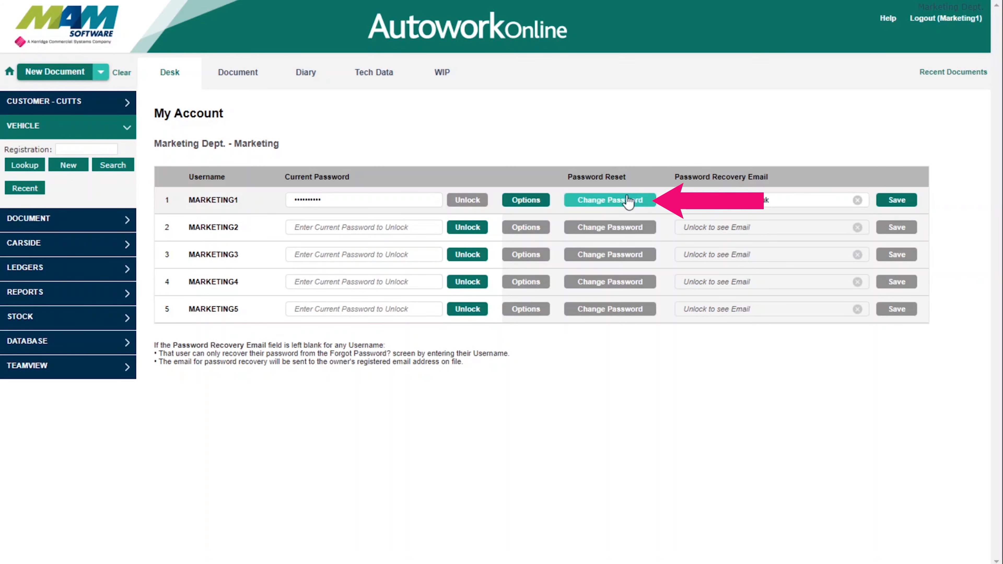
Change MARKETING1's password to a new one meeting all listed requirements.
{"action": "left_click", "coordinate": [608, 200]}
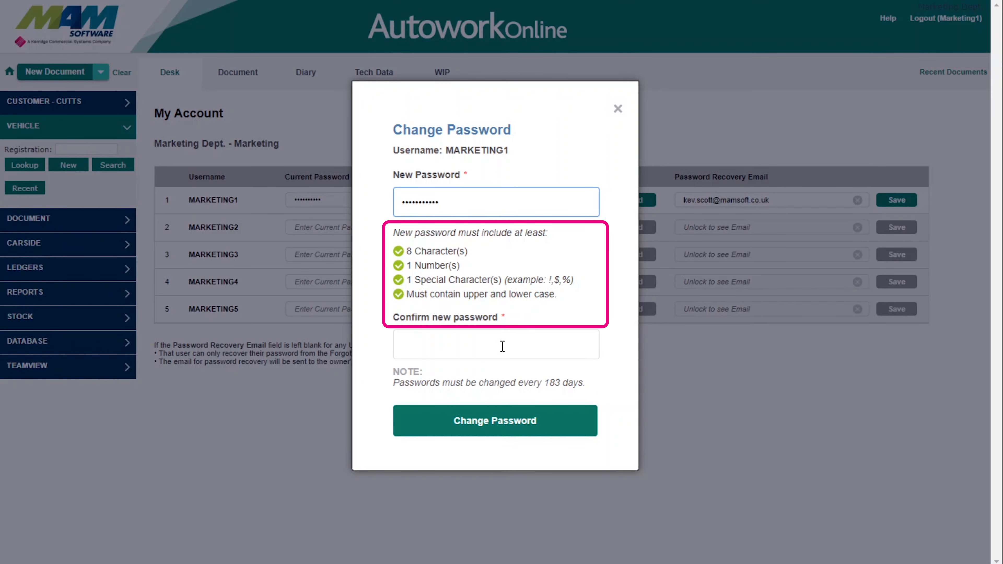
{"action": "type", "text": "••••••••••"}
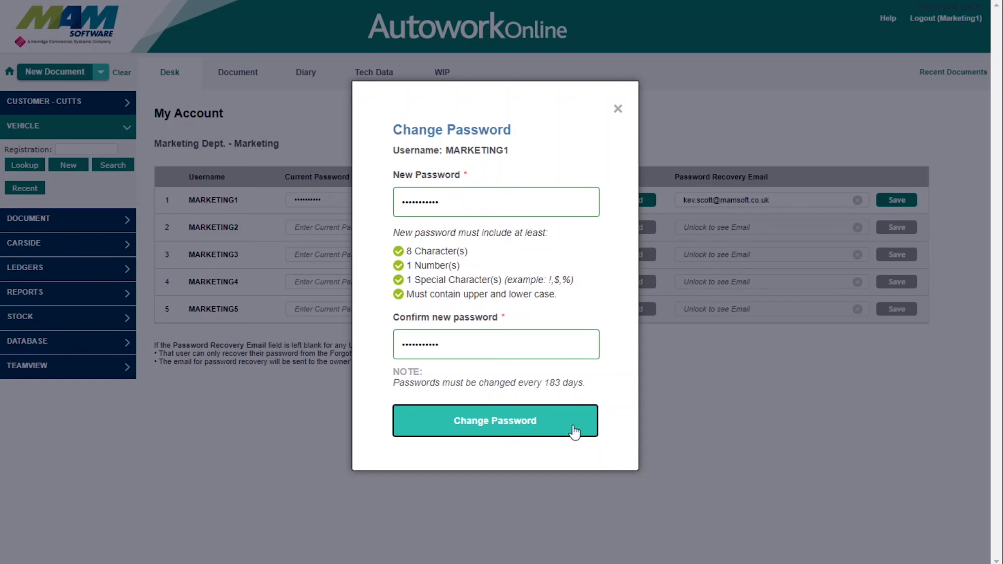
{"action": "left_click", "coordinate": [495, 421]}
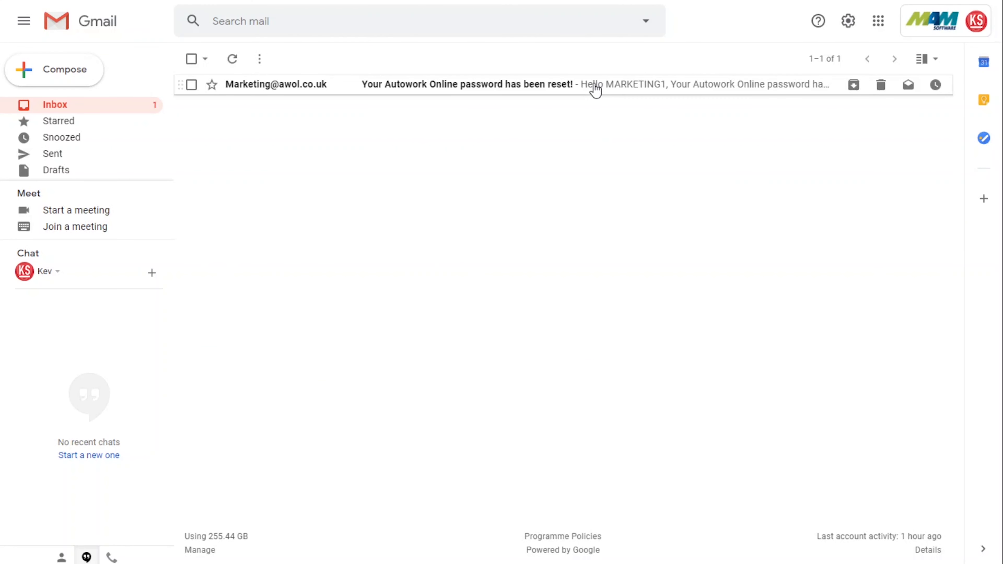
Read the 'Your Autowork Online password has been reset!' email and follow its login link.
{"action": "left_click", "coordinate": [467, 84]}
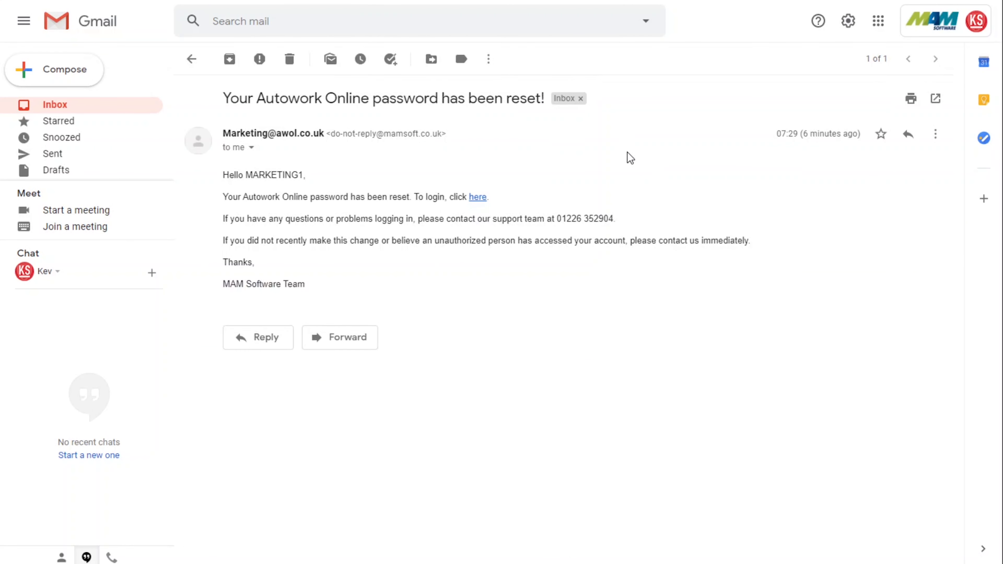
{"action": "left_click", "coordinate": [477, 196]}
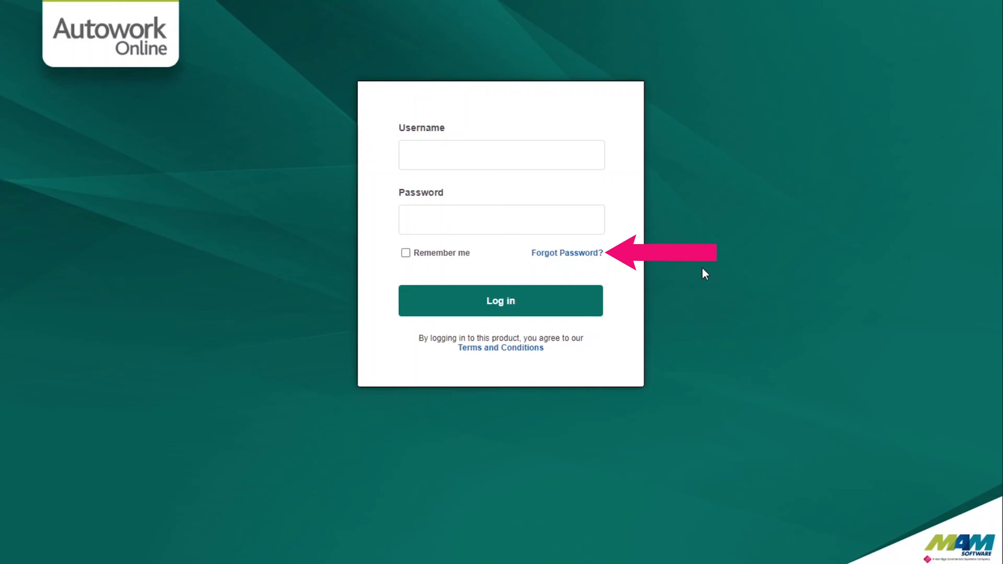
{"action": "mouse_move", "coordinate": [584, 256]}
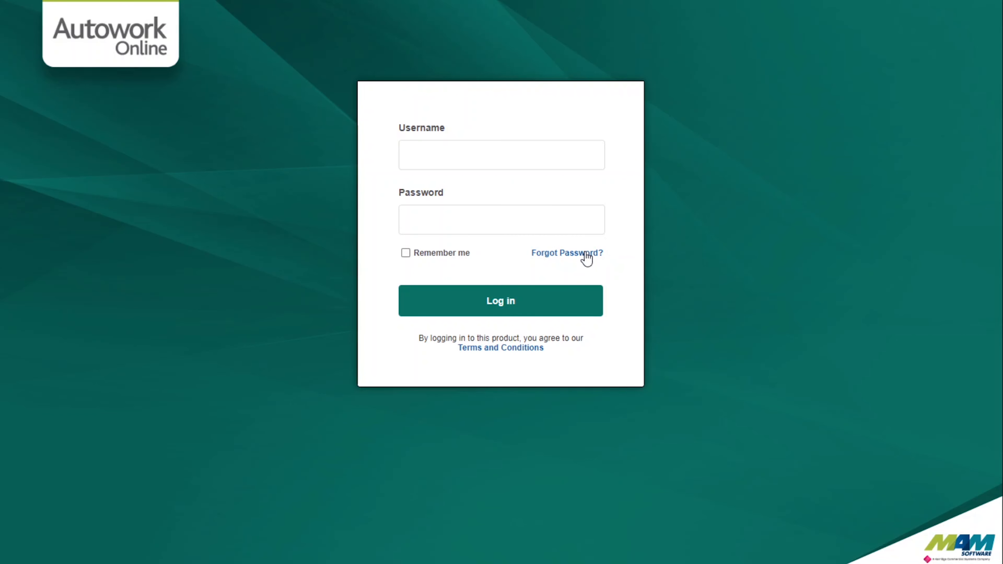
{"action": "left_click", "coordinate": [567, 253]}
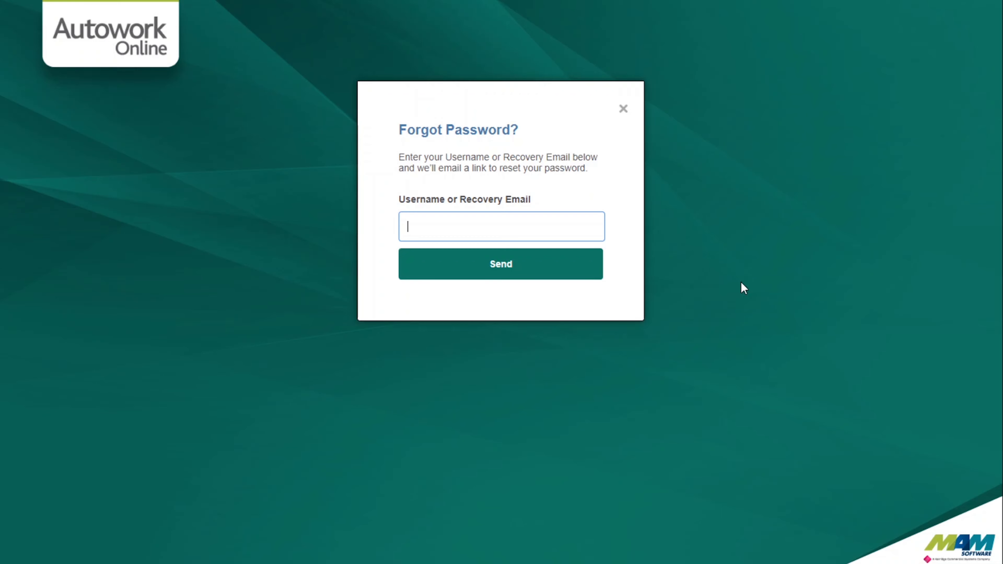
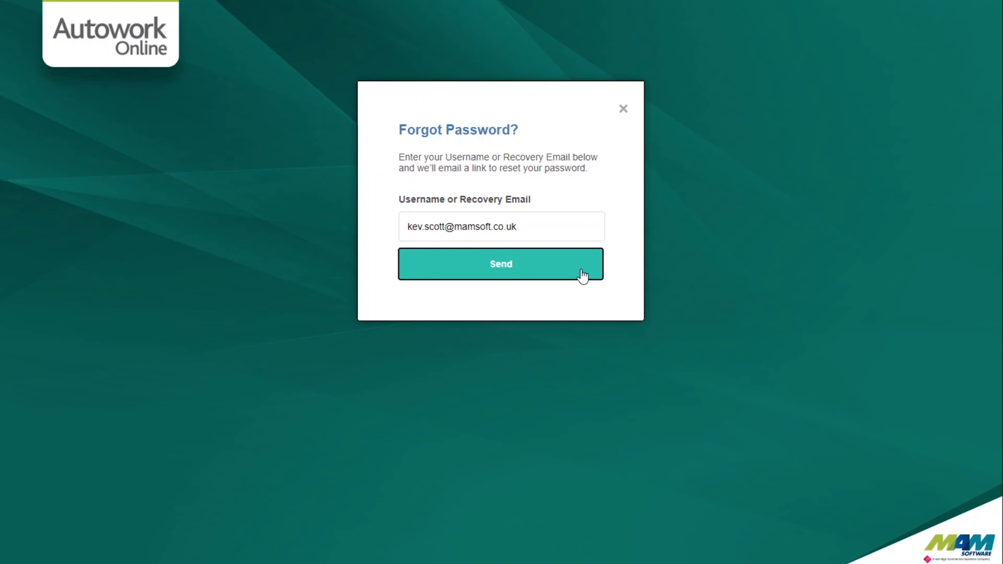
{"action": "left_click", "coordinate": [501, 263]}
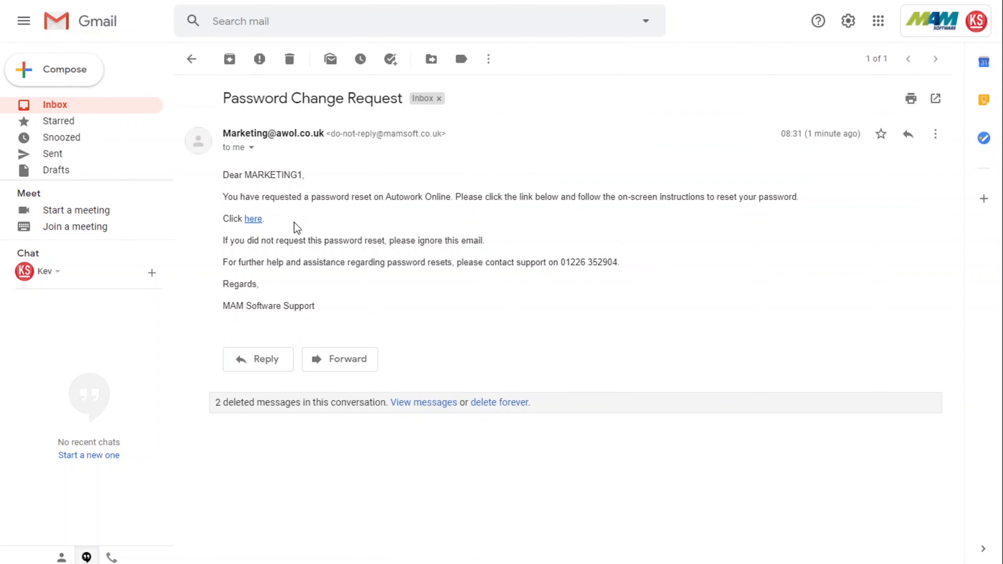
Follow the emailed 'here' link and set a new MARKETING1 password.
{"action": "left_click", "coordinate": [253, 219]}
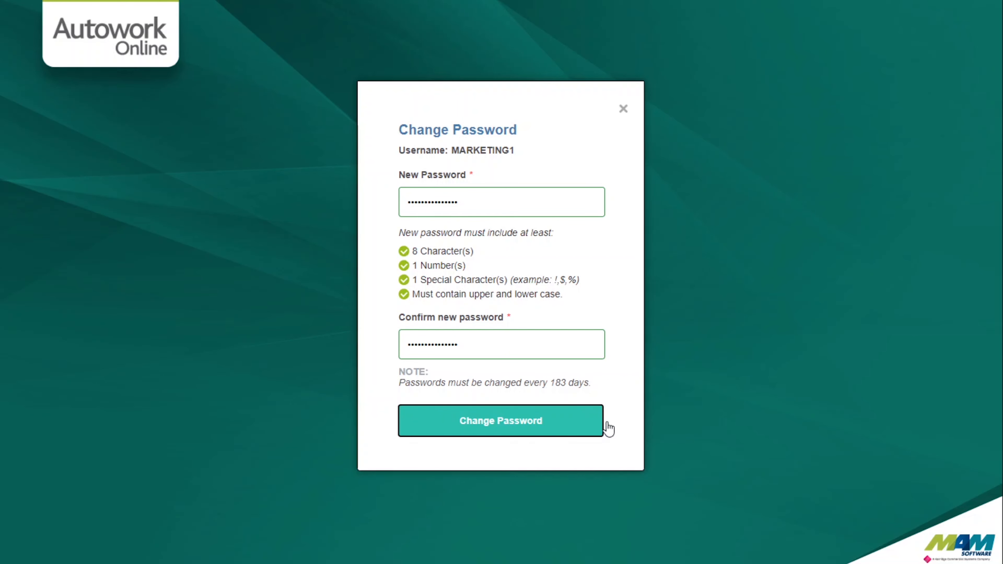
{"action": "left_click", "coordinate": [501, 421]}
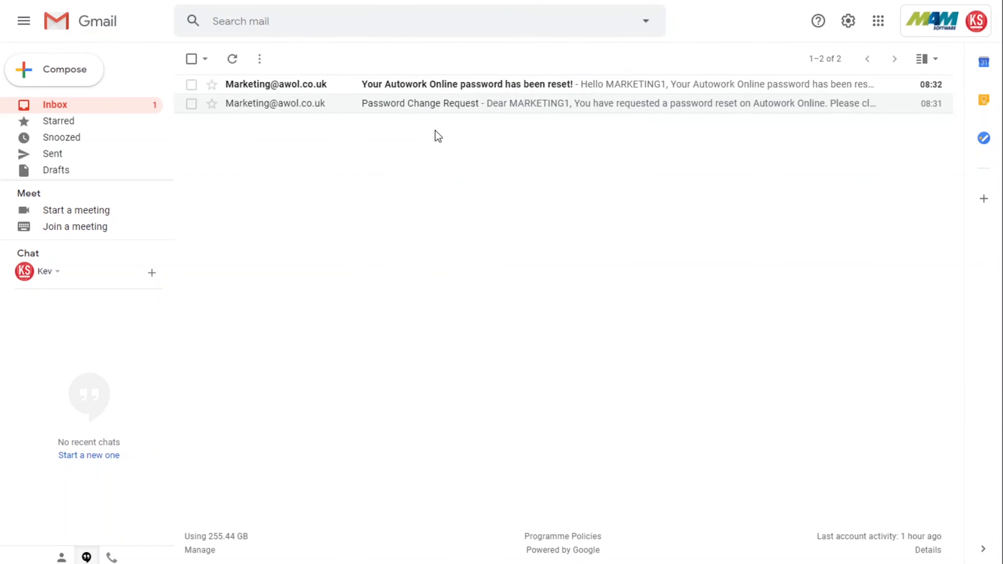